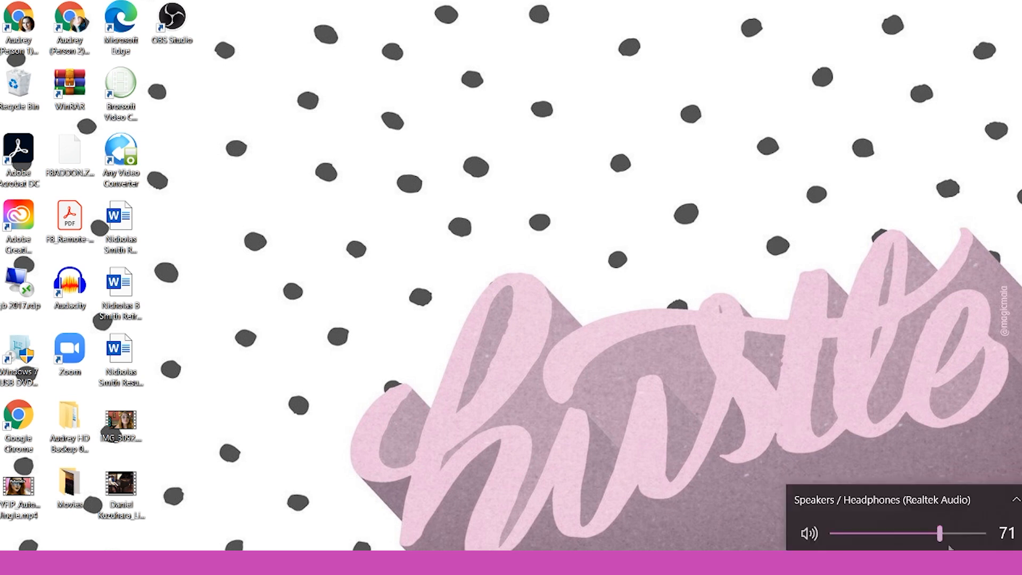
Keep Realtek speakers for playback, then launch Audacity with Loop-back 1/2 stereo input and a new track.
click(884, 500)
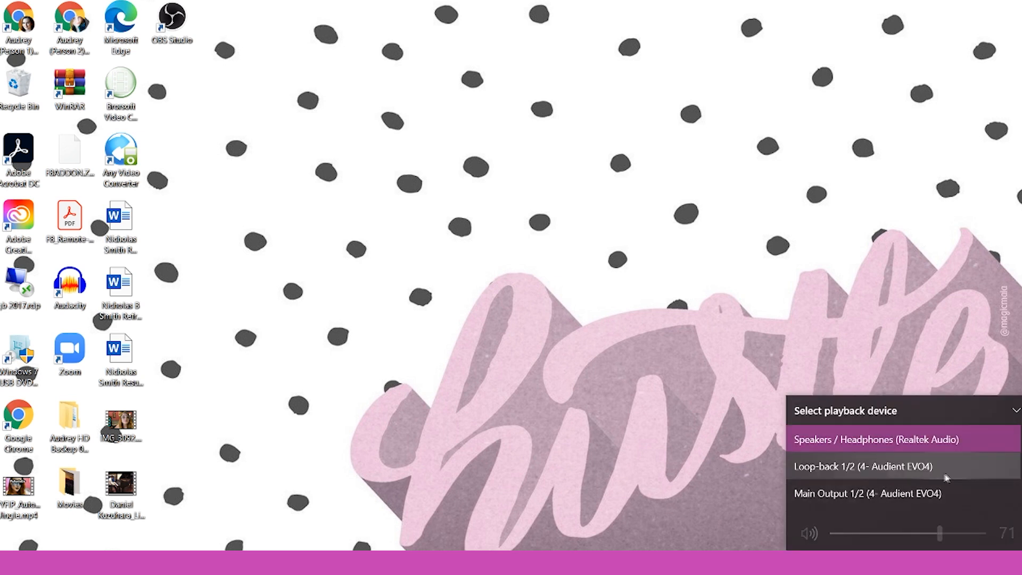
click(860, 466)
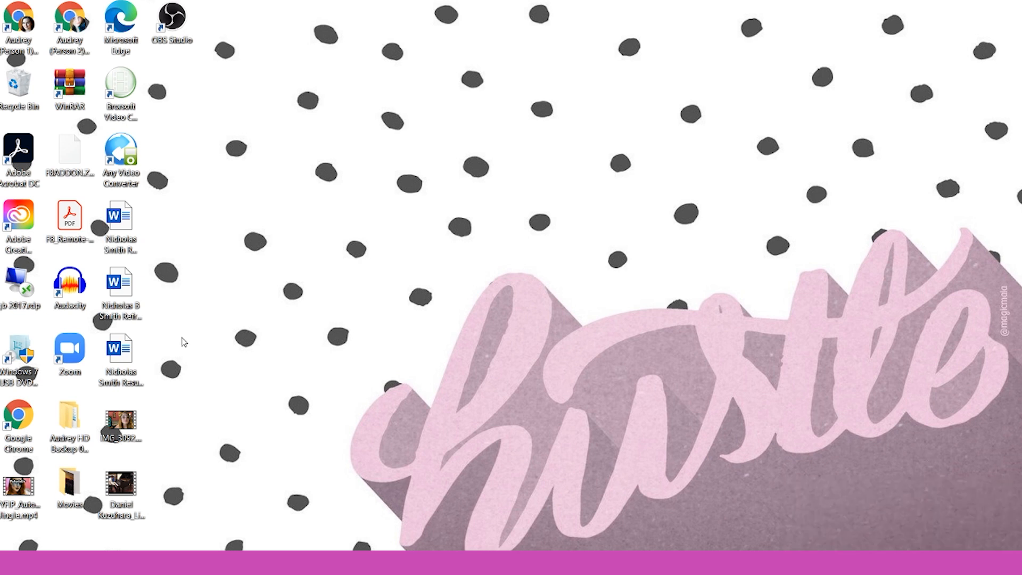
click(70, 281)
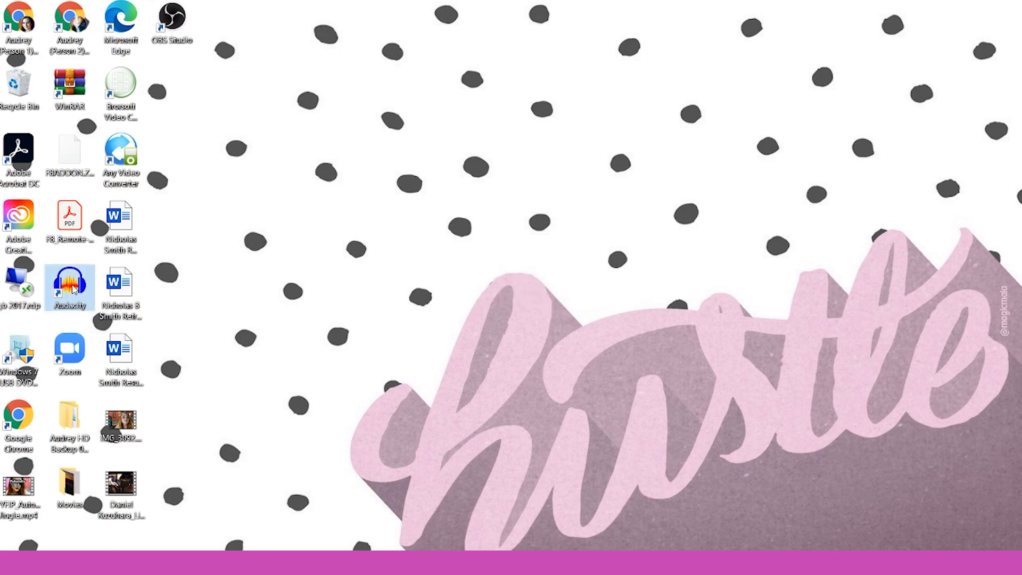
double_click(70, 285)
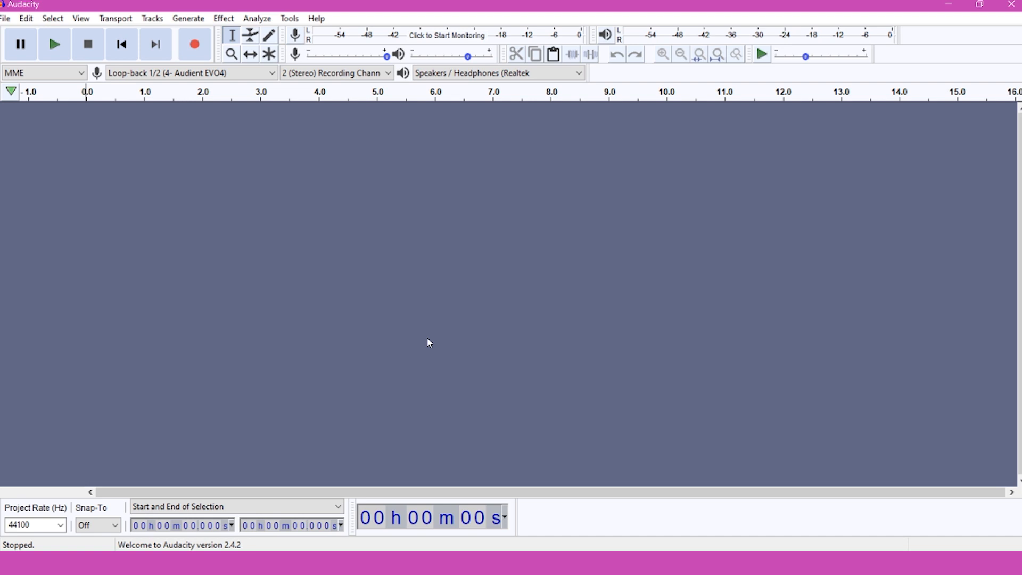
click(189, 72)
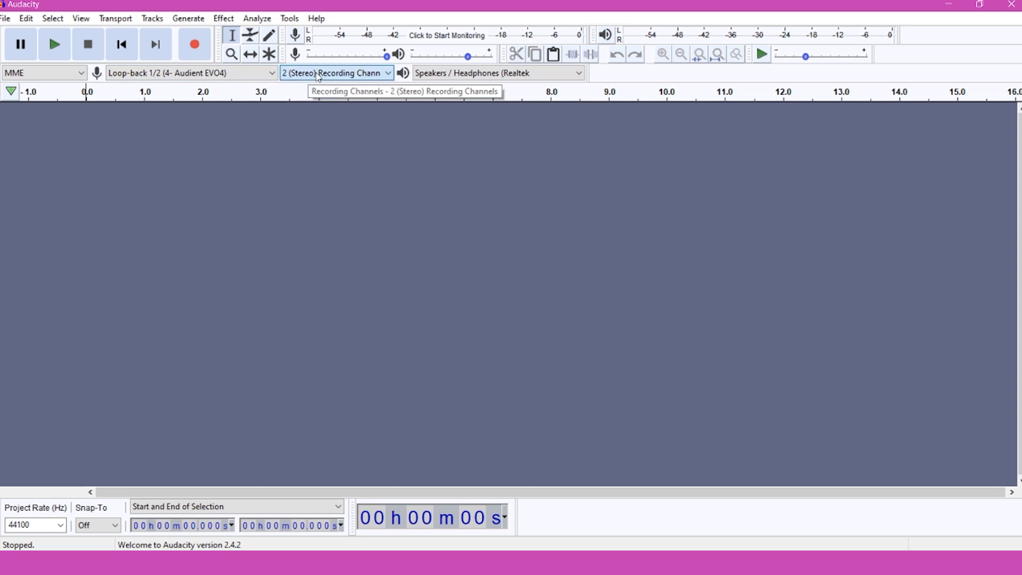
click(152, 18)
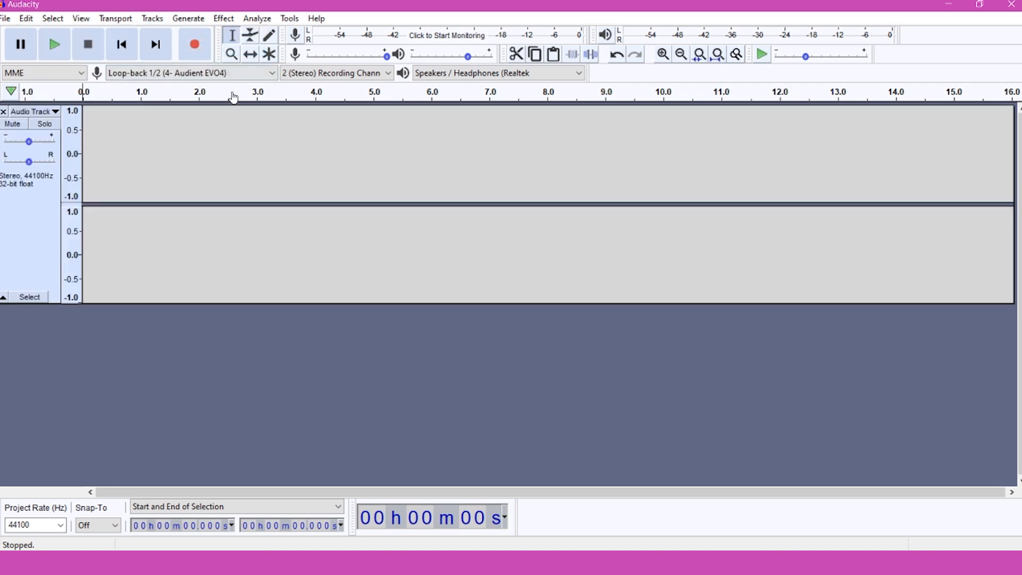
mouse_move(320, 163)
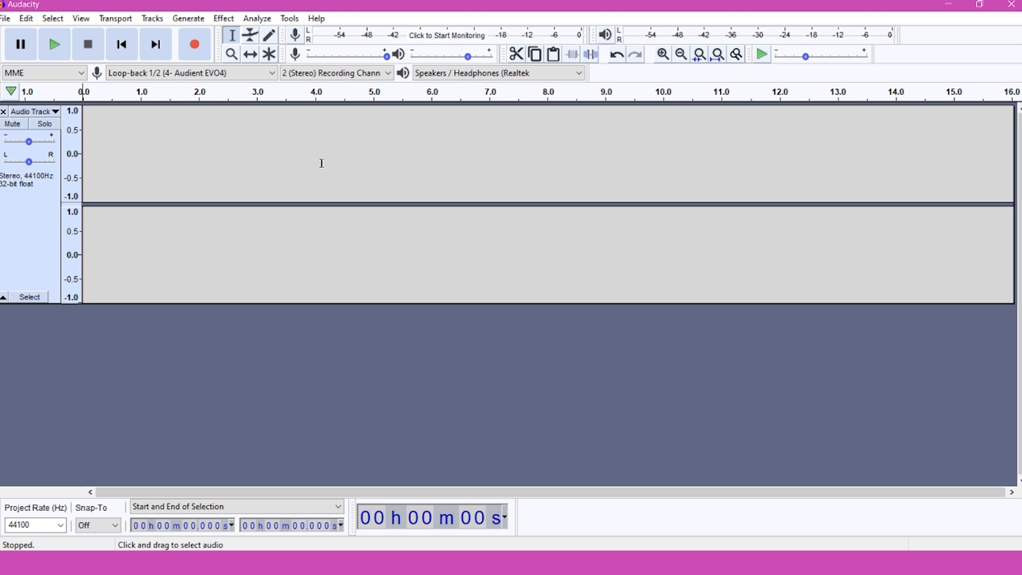
mouse_move(886, 476)
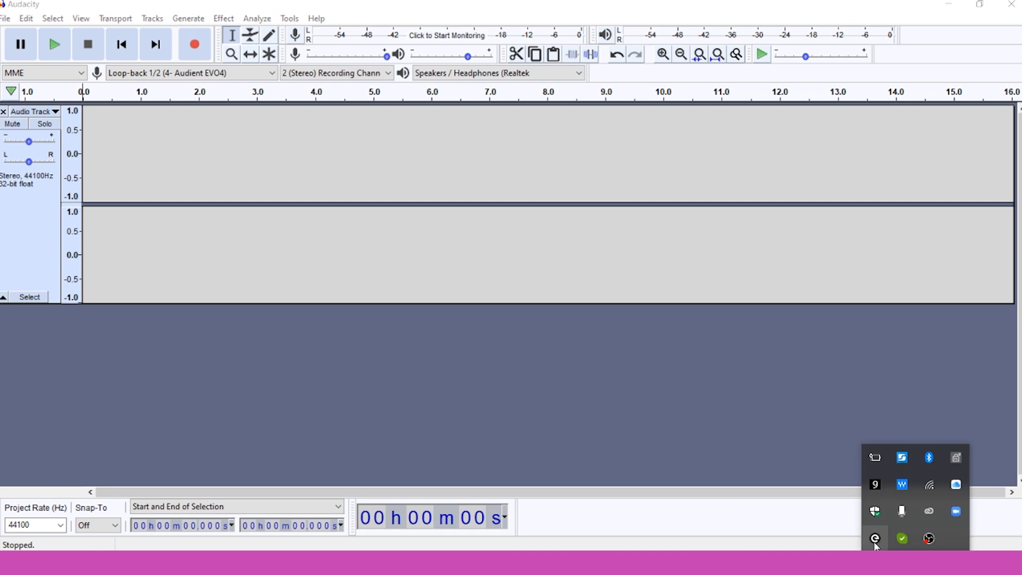
Confirm the Audient EVO sample rate is 96 kHz and show the Loop-back Mixer.
click(875, 539)
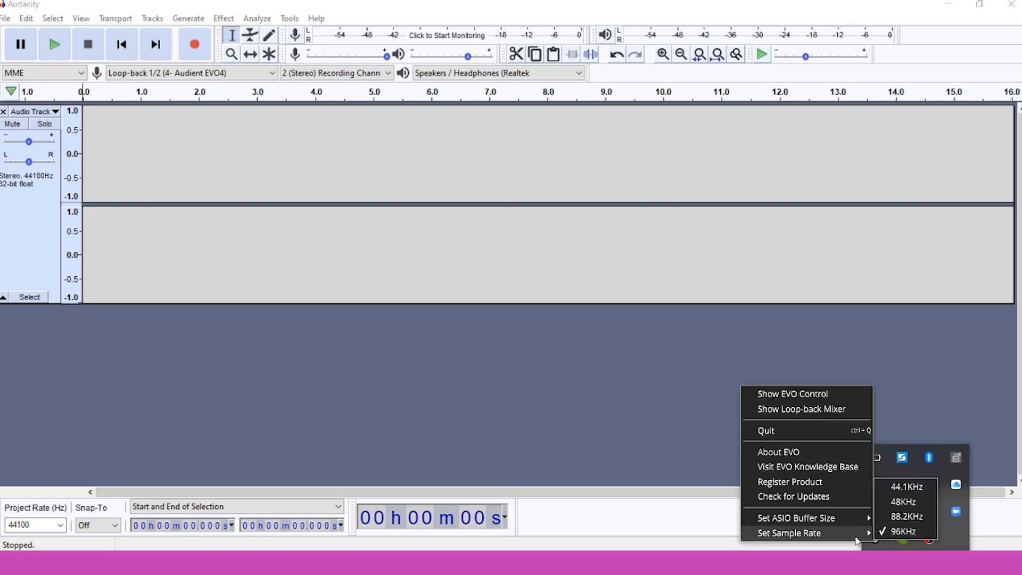
mouse_move(903, 538)
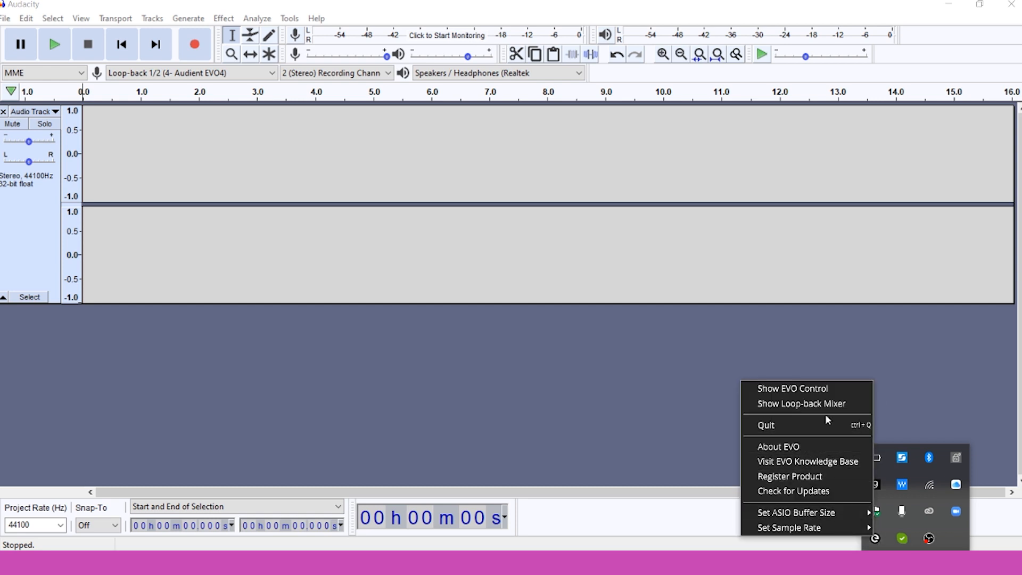
click(800, 403)
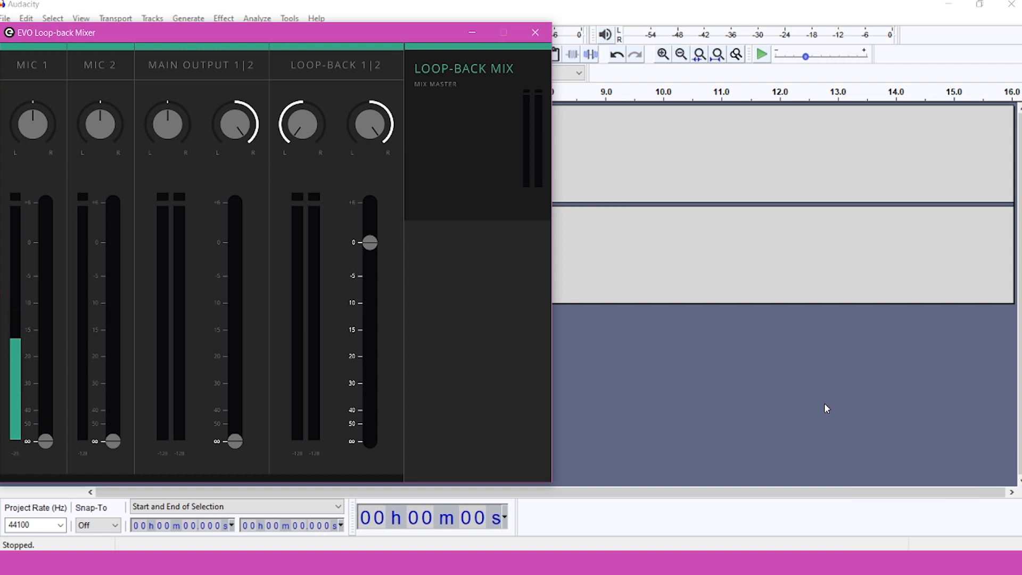
mouse_move(33, 329)
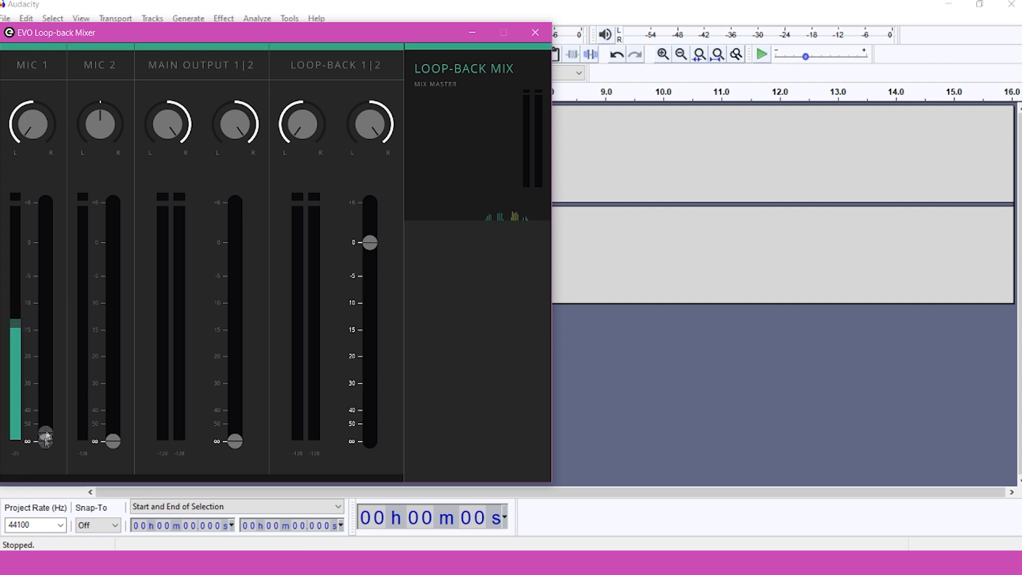
Drag the Mic 1 fader up to 0 dB in the EVO Loop-back Mixer.
drag(44, 436, 44, 239)
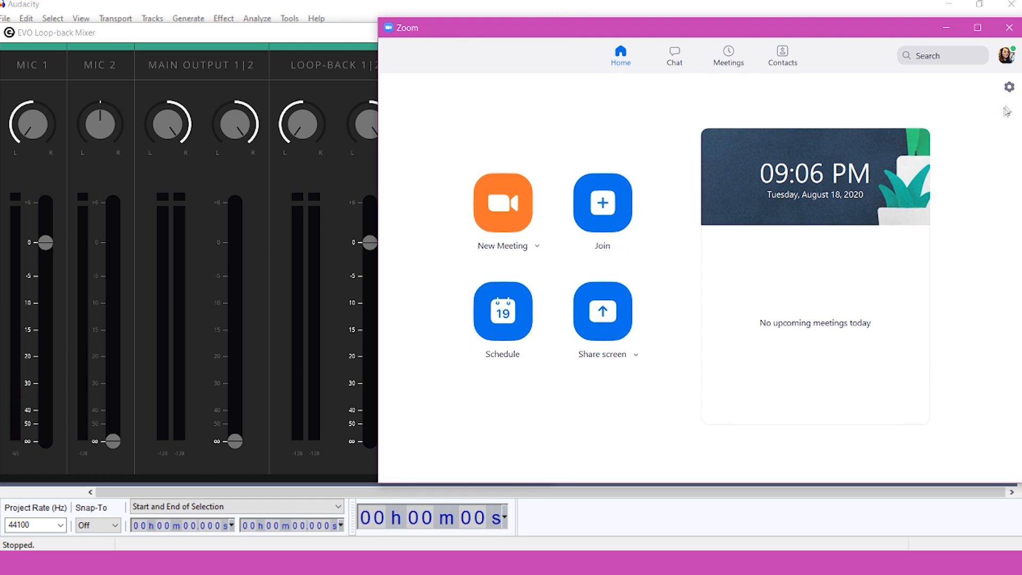
Show Zoom's Audio settings, with Main Output 1/2 (Audient EVO4) as the speaker.
click(1008, 87)
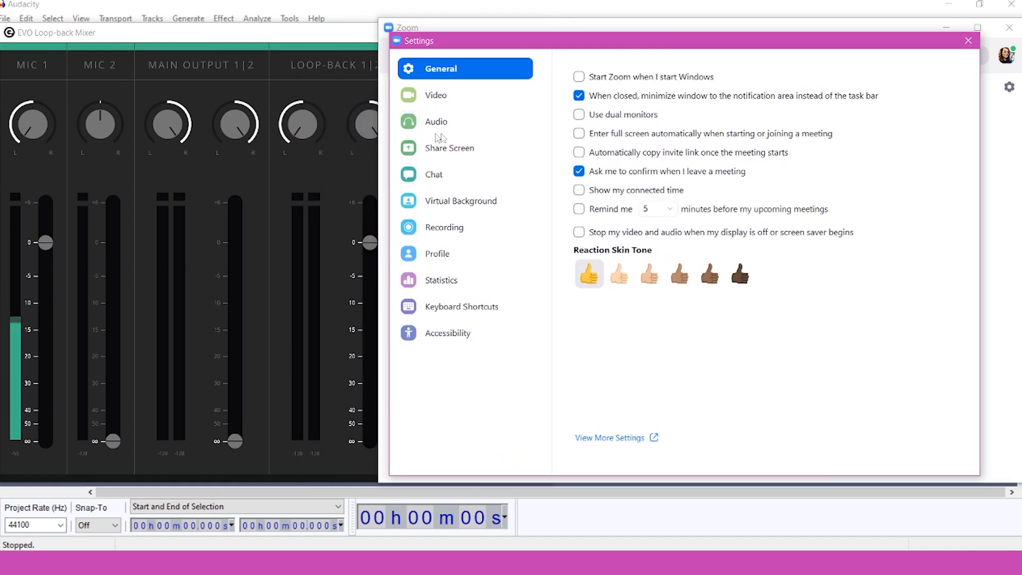
click(436, 121)
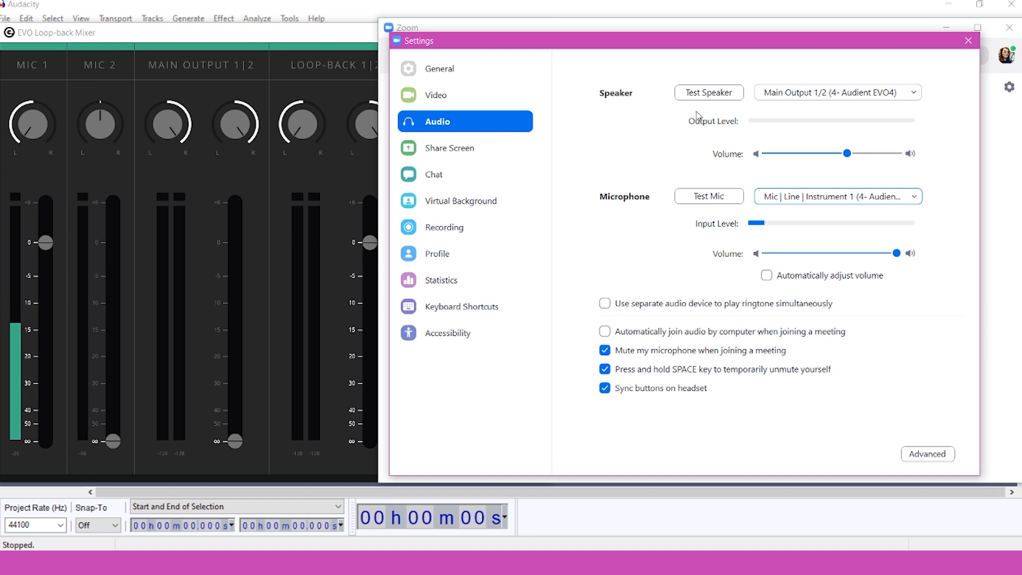
mouse_move(708, 93)
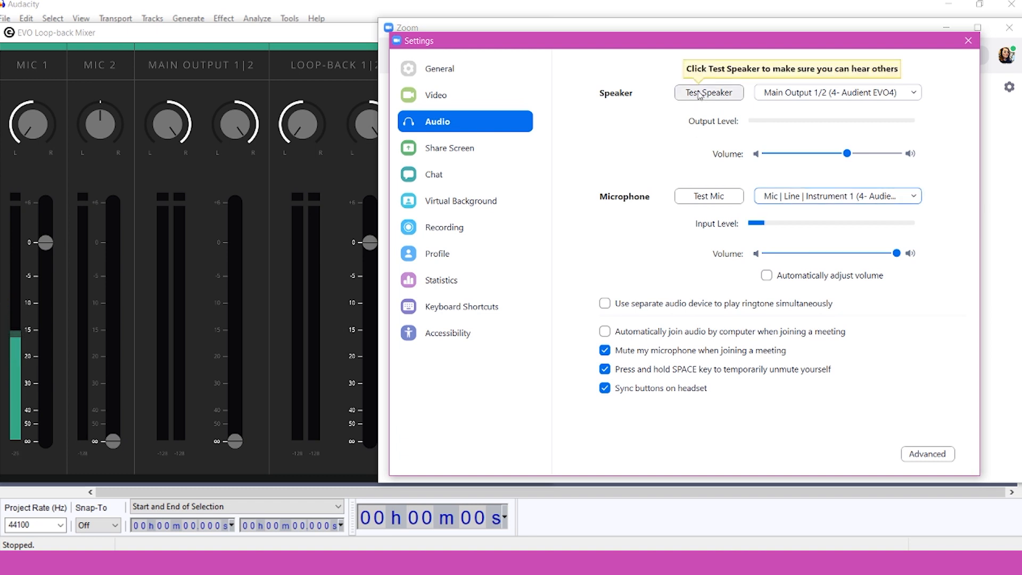
Play Zoom's speaker test and raise the Main Output loop-back level while recording.
click(708, 92)
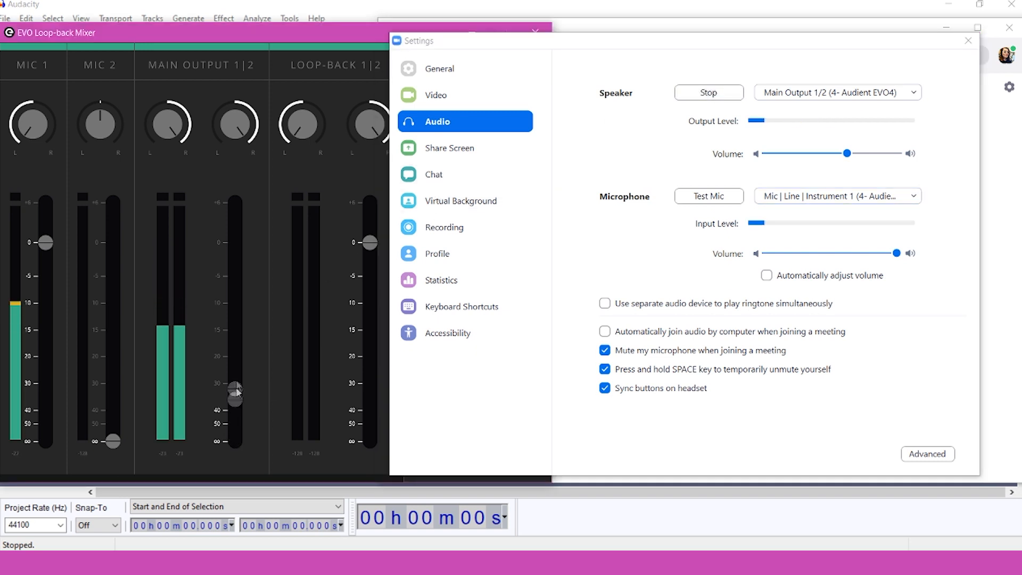
drag(235, 394, 235, 243)
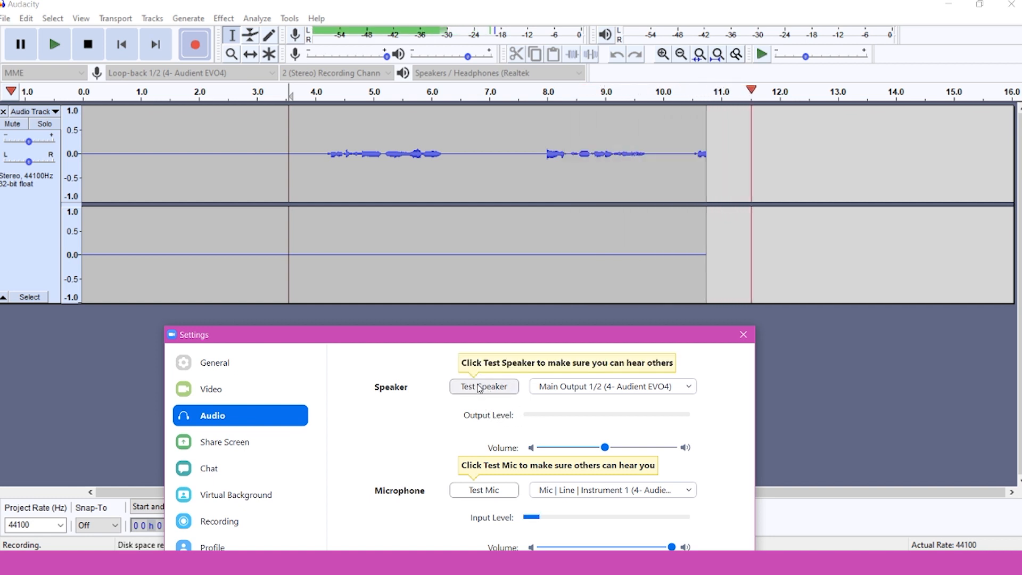
click(484, 386)
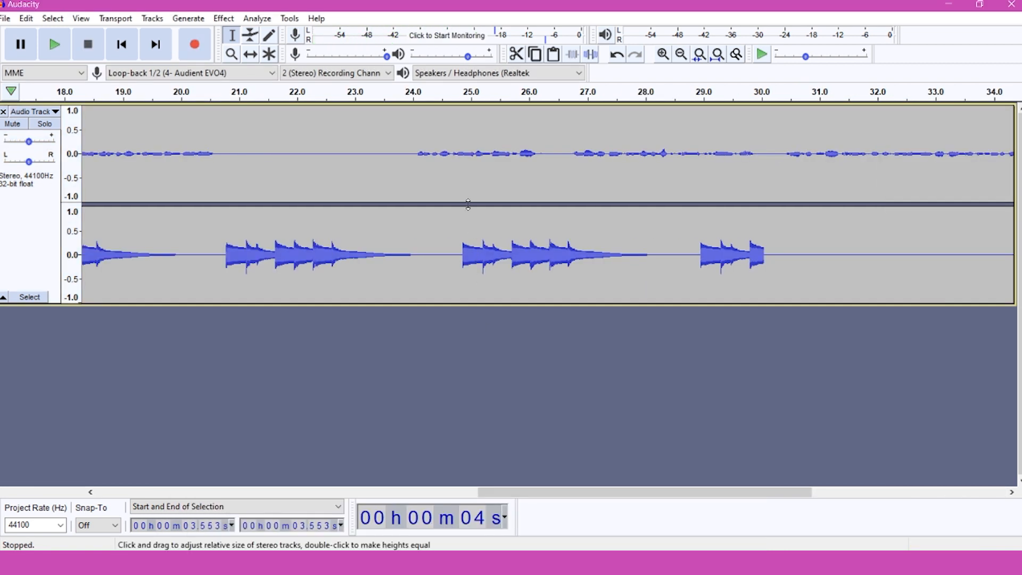
mouse_move(451, 150)
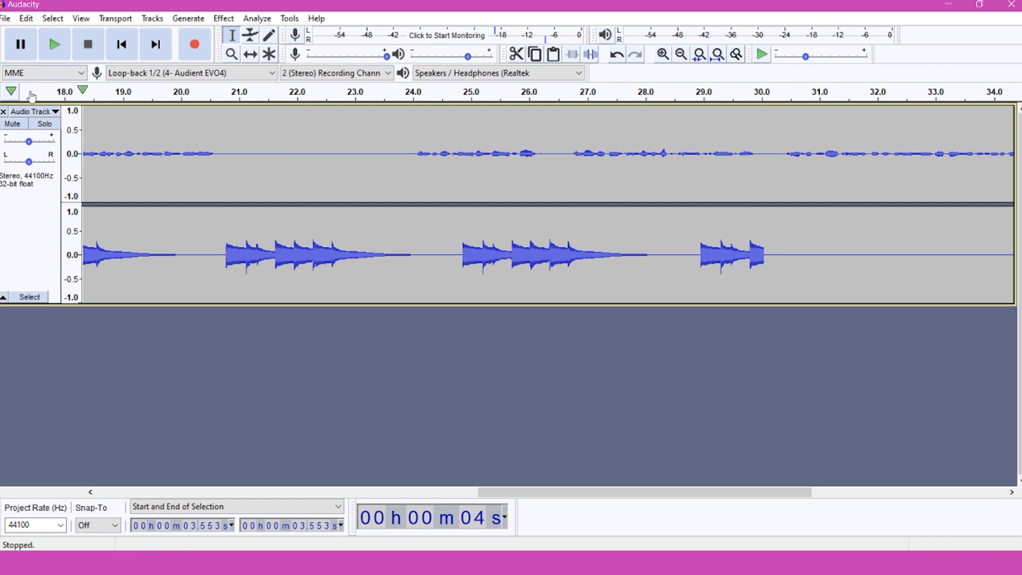
mouse_move(36, 111)
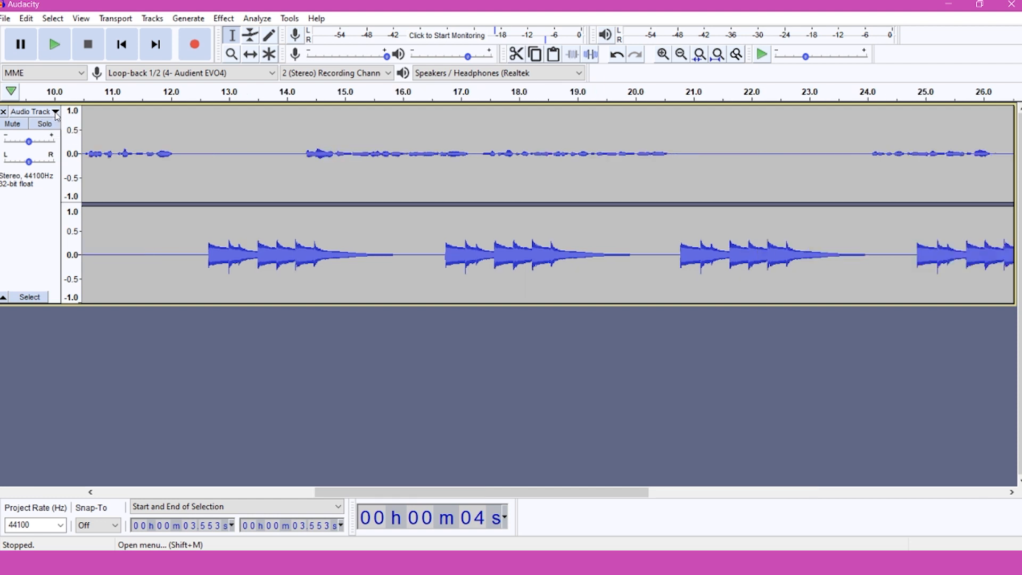
Apply Split Stereo to Mono to the recorded track, separating voice and test tune.
click(55, 111)
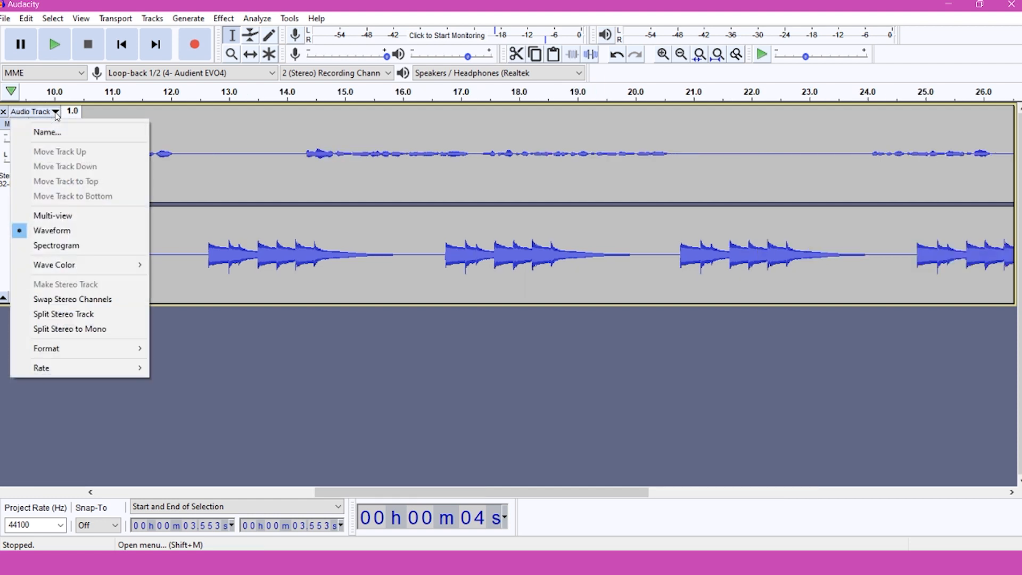
mouse_move(47, 131)
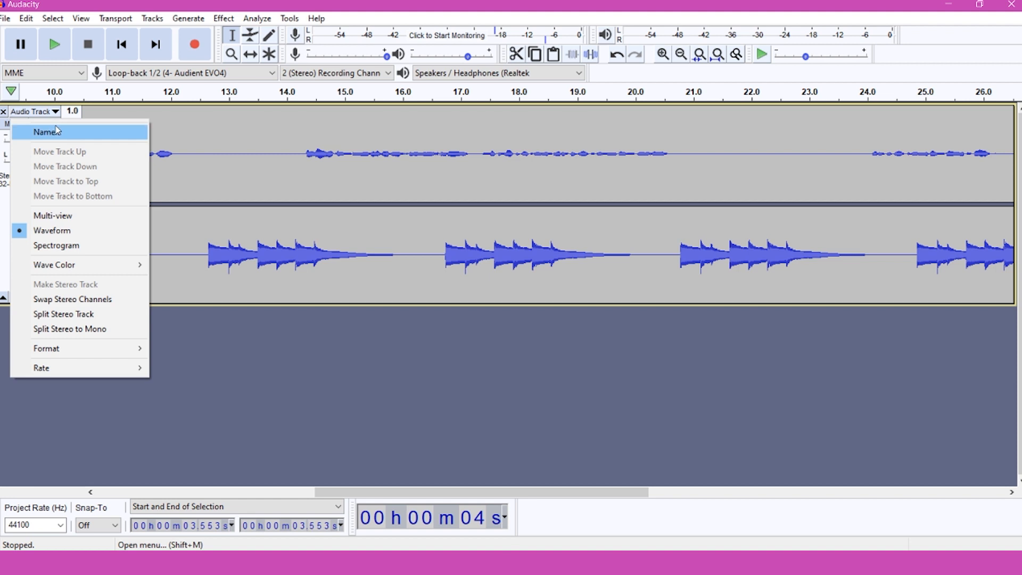
mouse_move(95, 333)
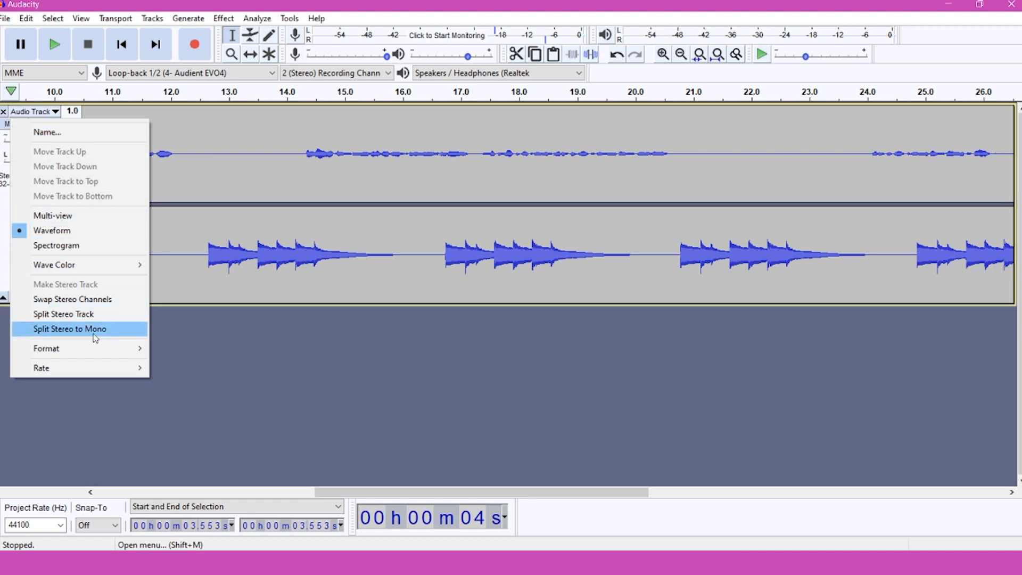
click(69, 328)
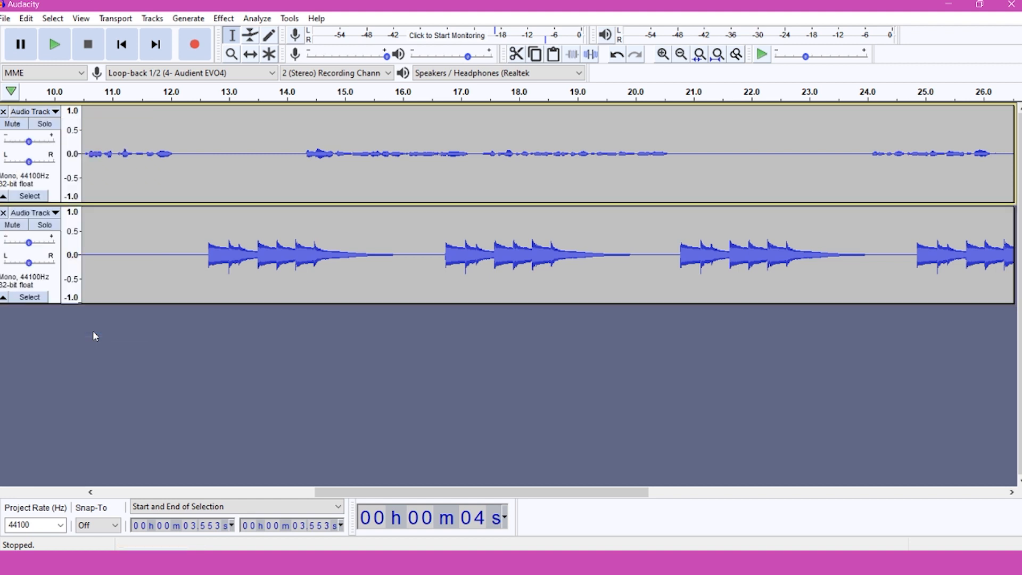